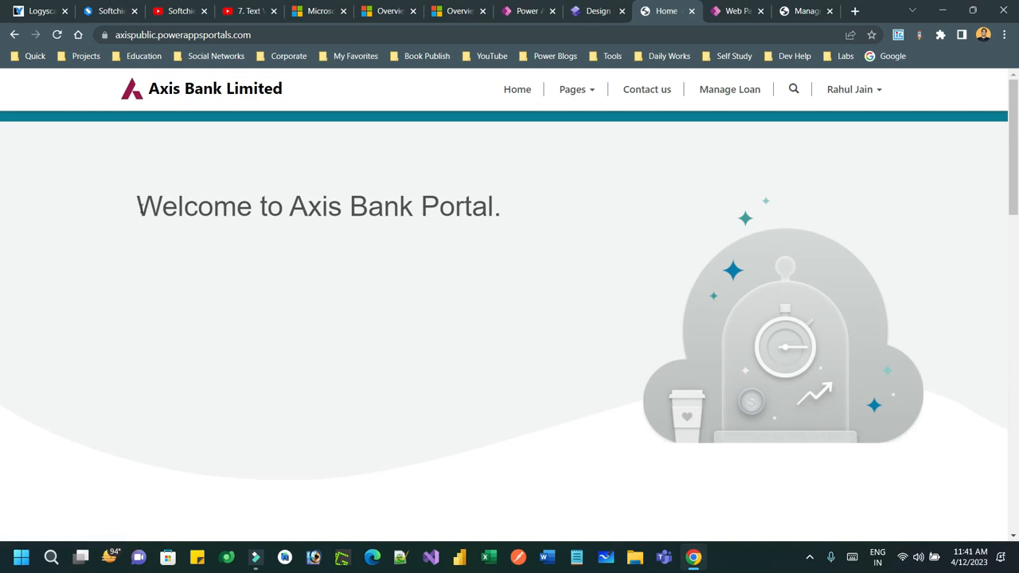
Review the live Axis Bank portal's Pages menu subpages and the signed-in account options
{"action": "scroll", "scroll_direction": "down", "scroll_amount": 3}
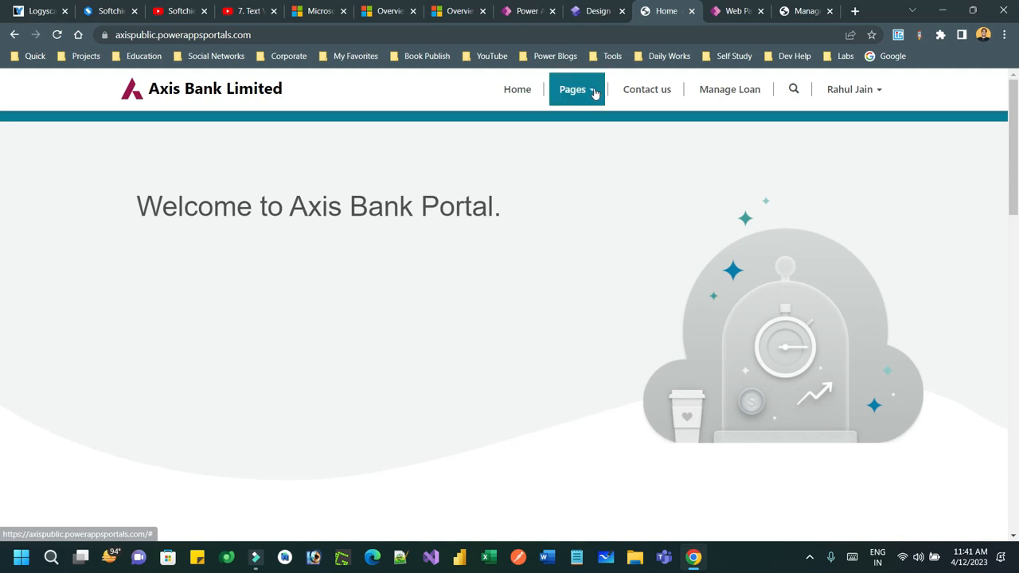
{"action": "left_click", "coordinate": [572, 89]}
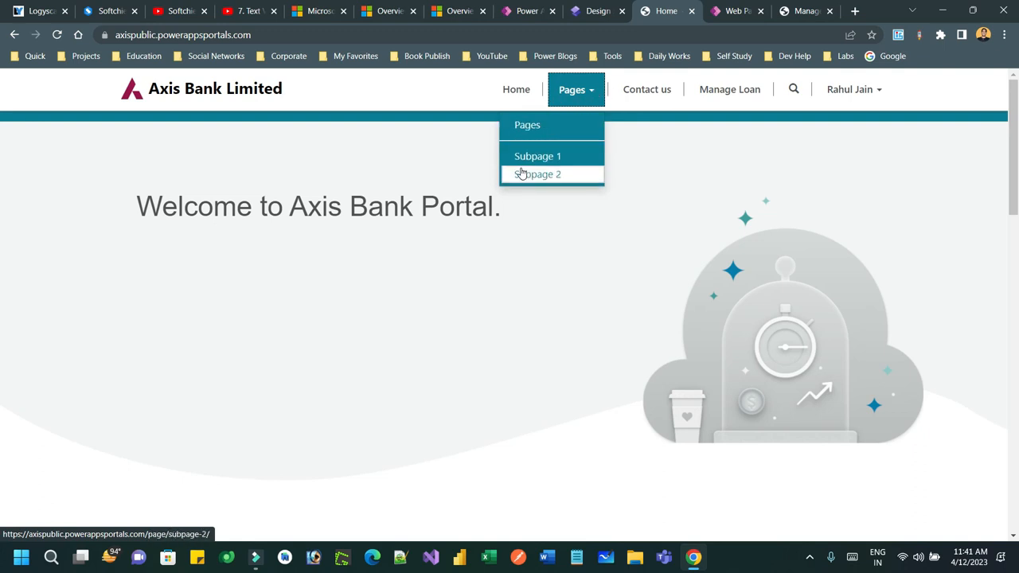
{"action": "mouse_move", "coordinate": [860, 124]}
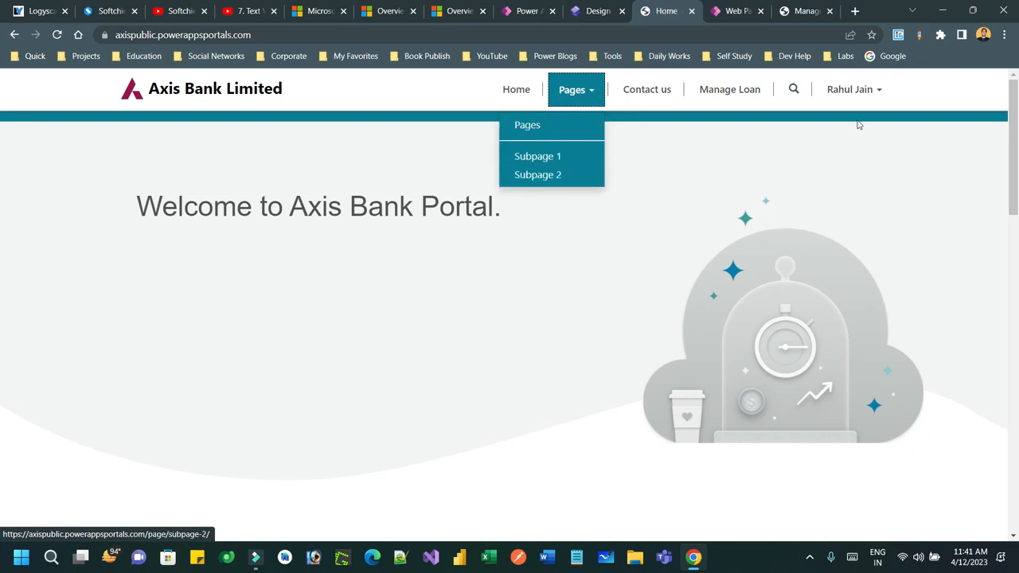
{"action": "mouse_move", "coordinate": [537, 173]}
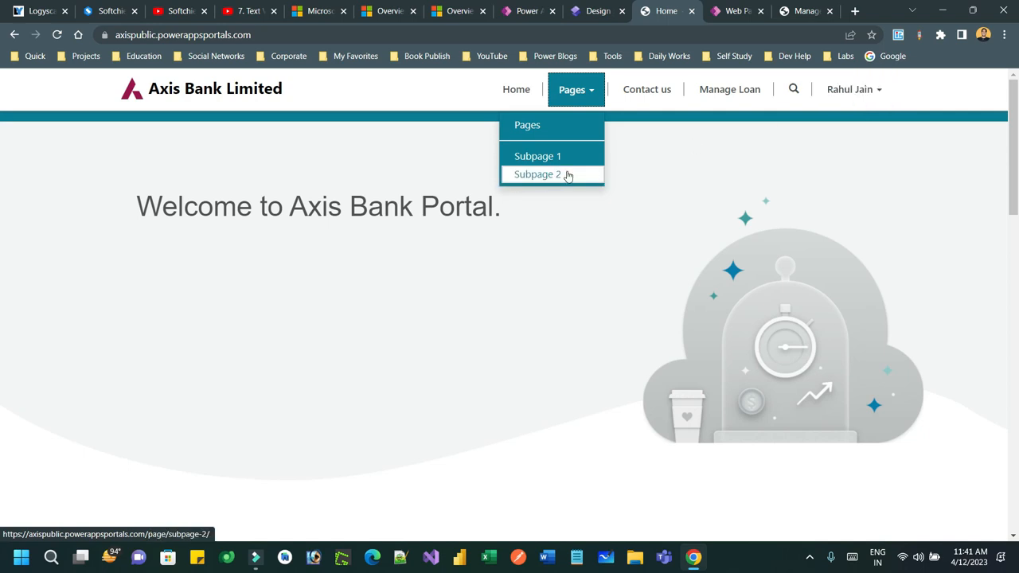
{"action": "mouse_move", "coordinate": [538, 156]}
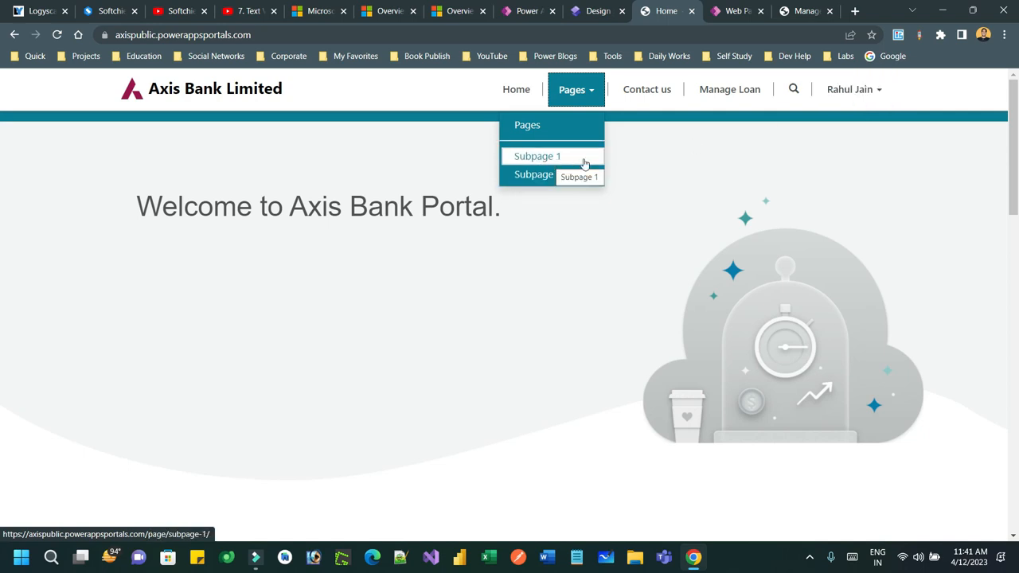
{"action": "left_click", "coordinate": [853, 89]}
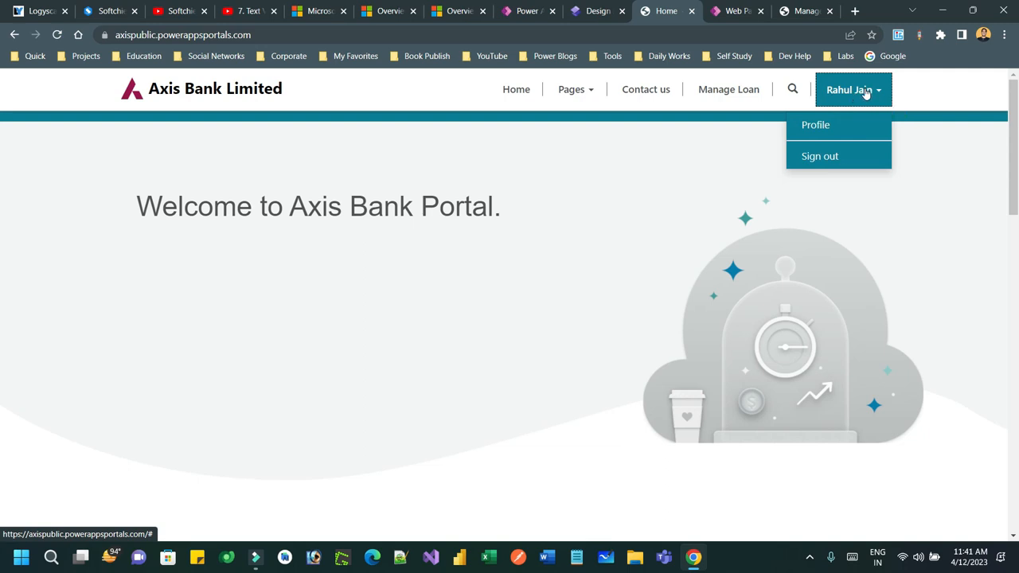
{"action": "left_click", "coordinate": [571, 89]}
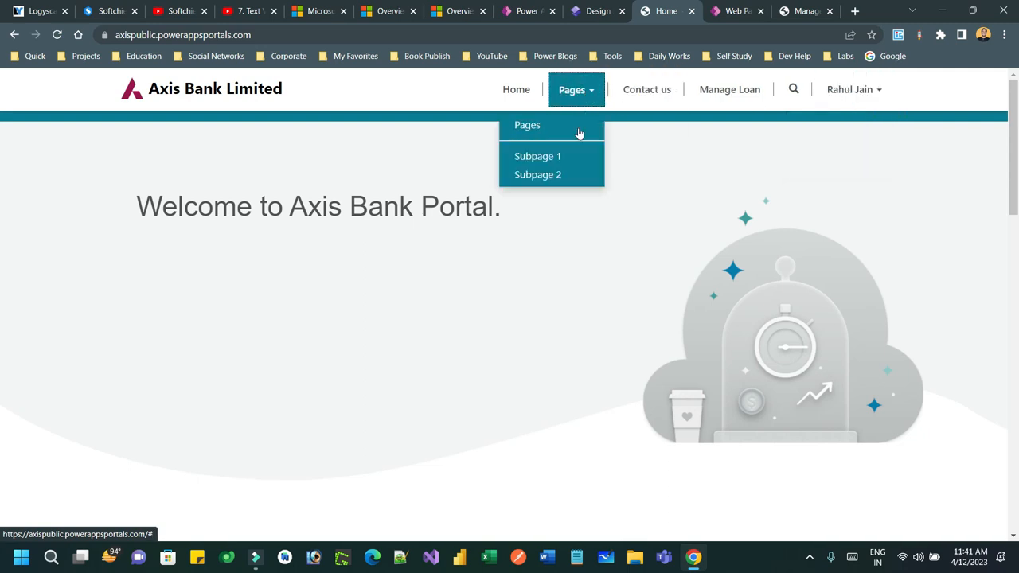
{"action": "mouse_move", "coordinate": [538, 156]}
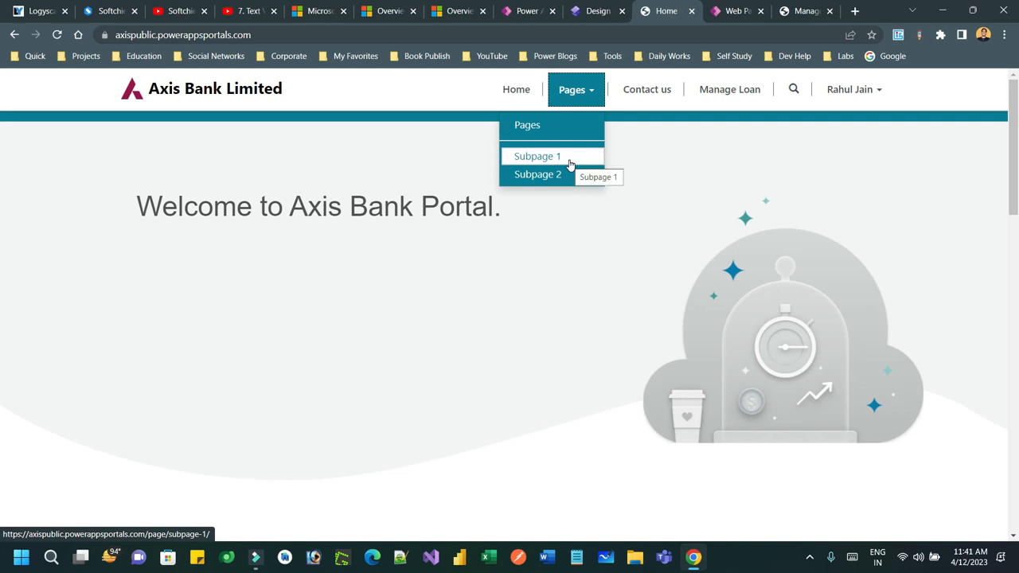
{"action": "mouse_move", "coordinate": [588, 165]}
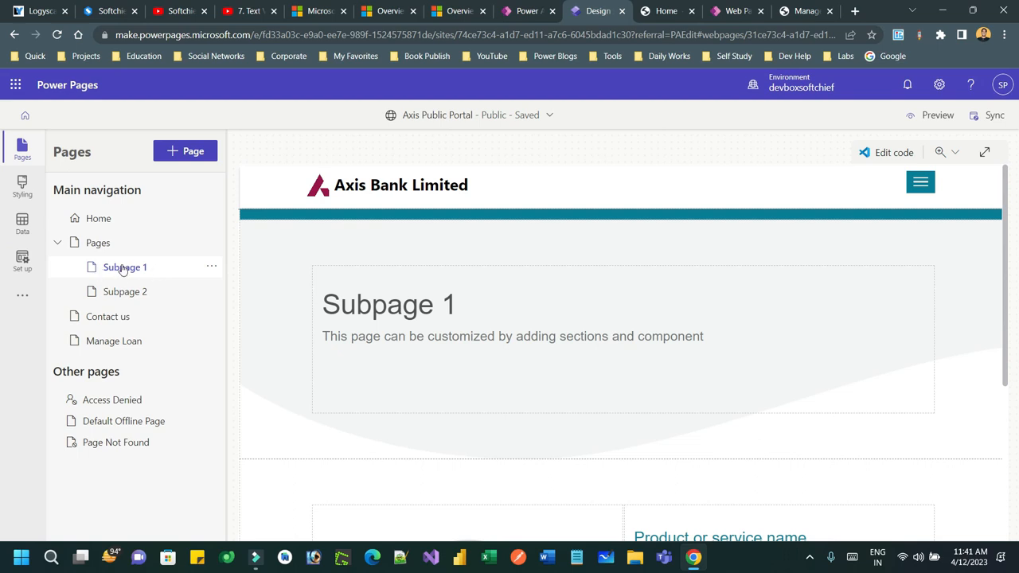
Bring up Page settings for Subpage 1 from the Pages pane
{"action": "left_click", "coordinate": [124, 267]}
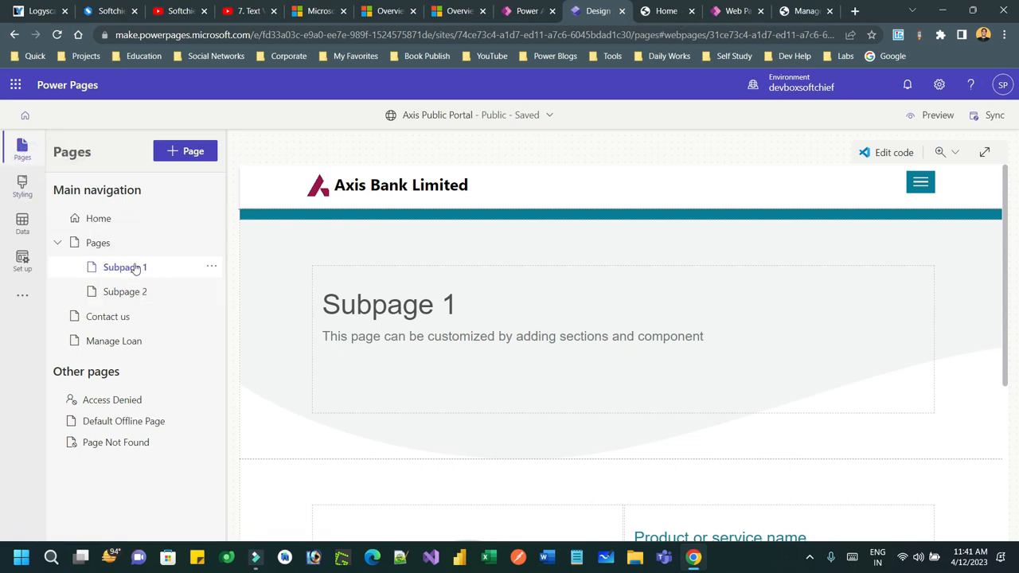
{"action": "mouse_move", "coordinate": [163, 274]}
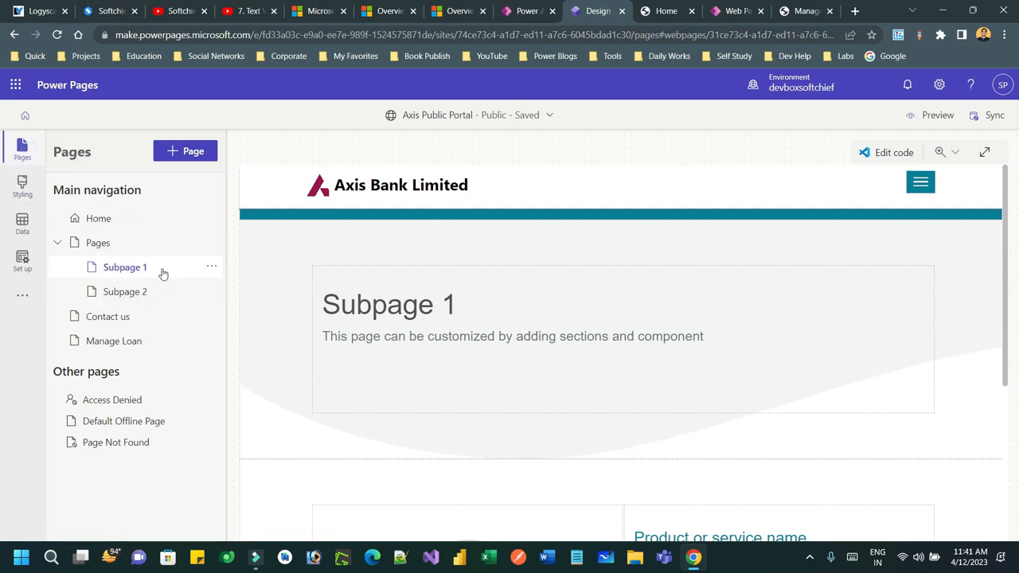
{"action": "left_click", "coordinate": [210, 268]}
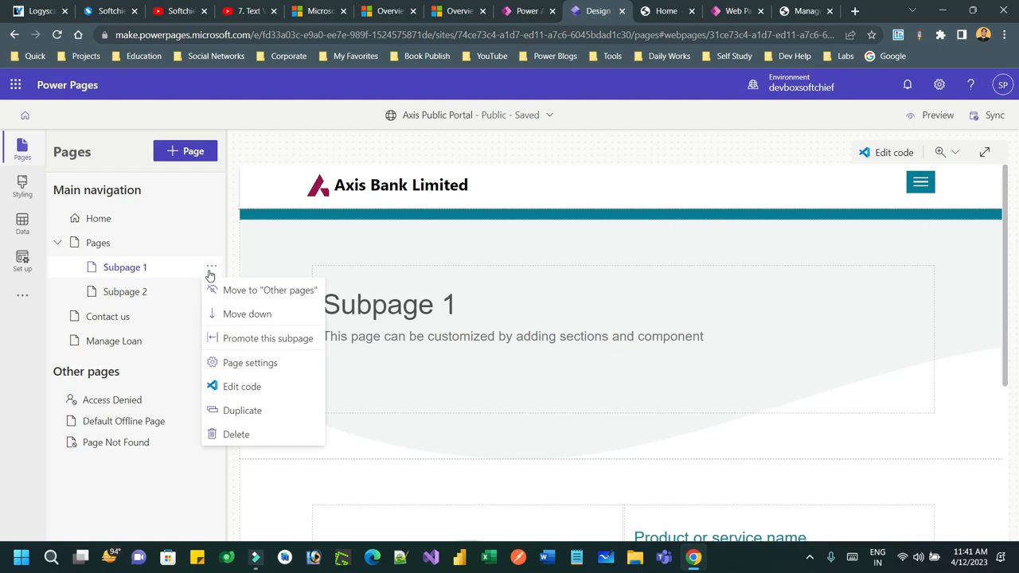
{"action": "left_click", "coordinate": [250, 363]}
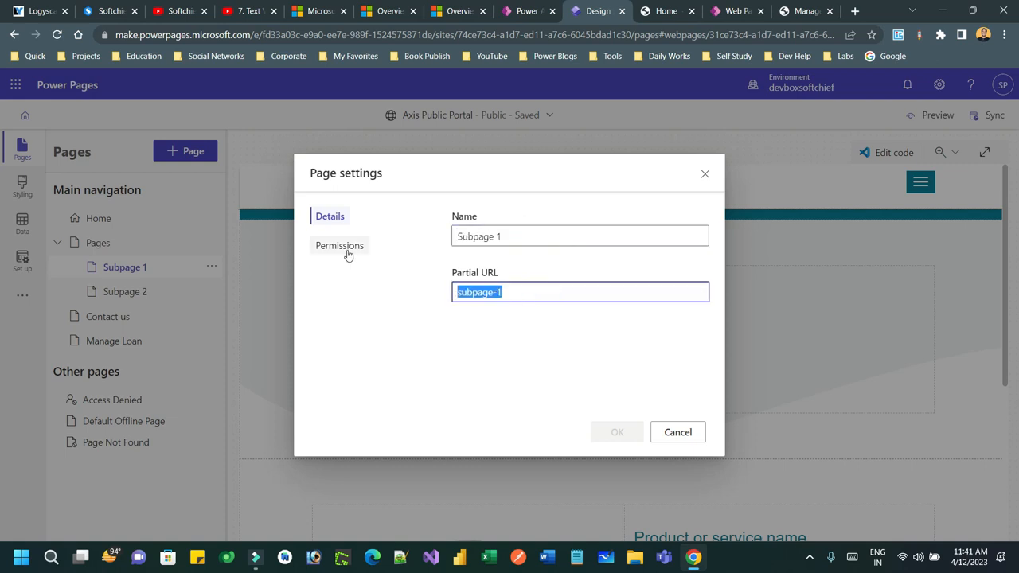
In Permissions, choose who can see the page and grant only the Administrators role
{"action": "left_click", "coordinate": [339, 245]}
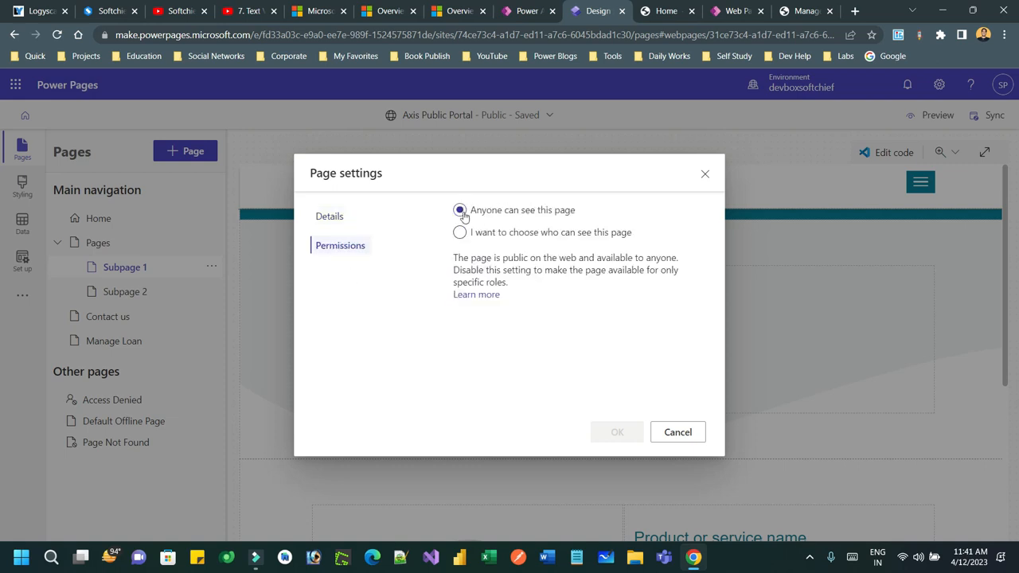
{"action": "mouse_move", "coordinate": [538, 215]}
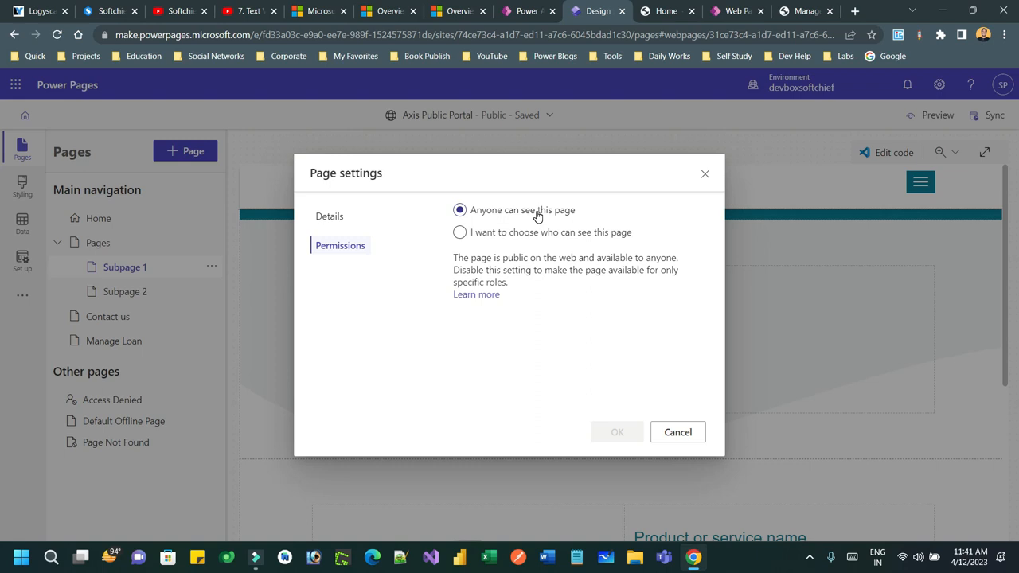
{"action": "mouse_move", "coordinate": [585, 197]}
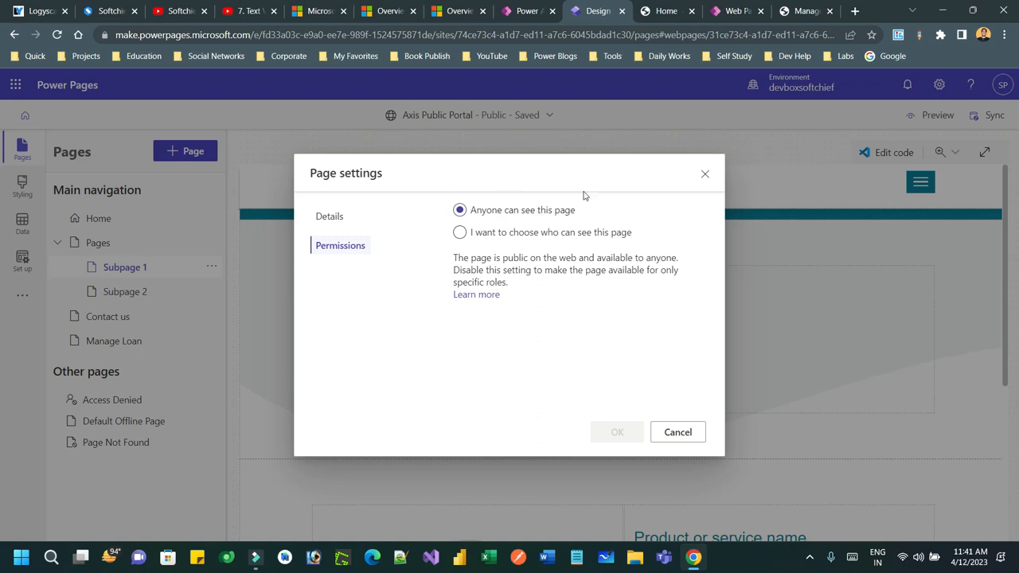
{"action": "mouse_move", "coordinate": [446, 259]}
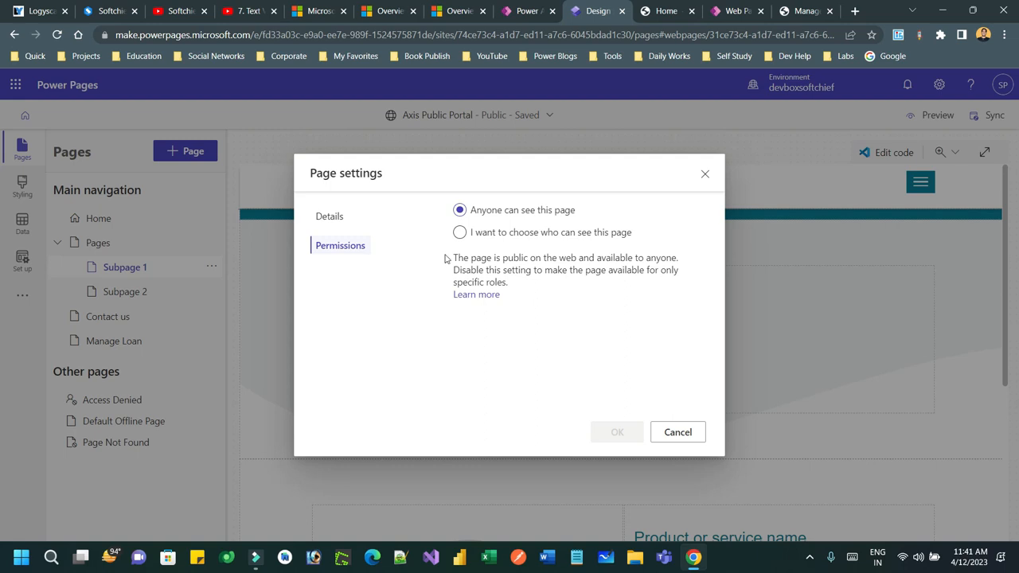
{"action": "left_click", "coordinate": [459, 232]}
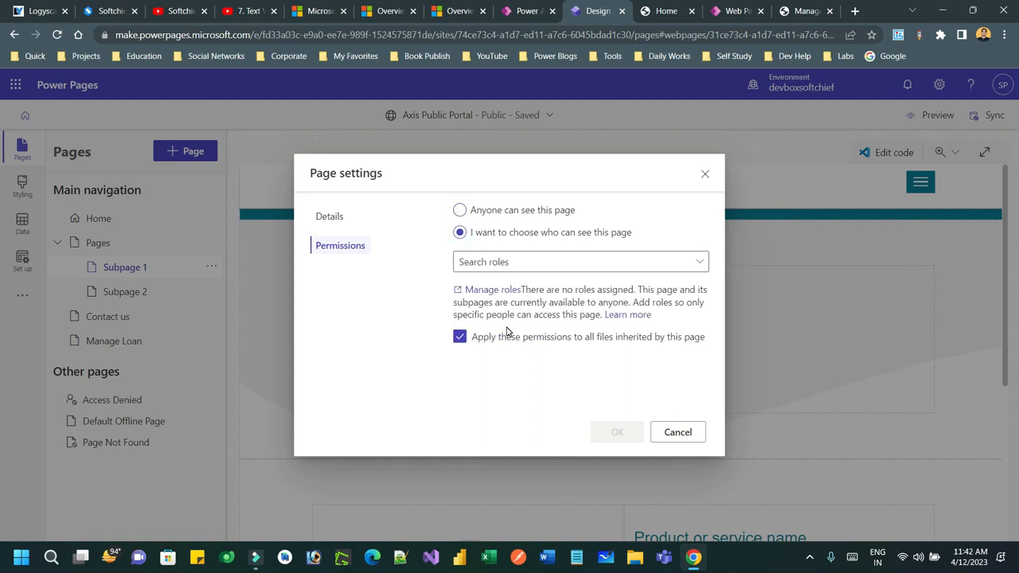
{"action": "left_click", "coordinate": [579, 261]}
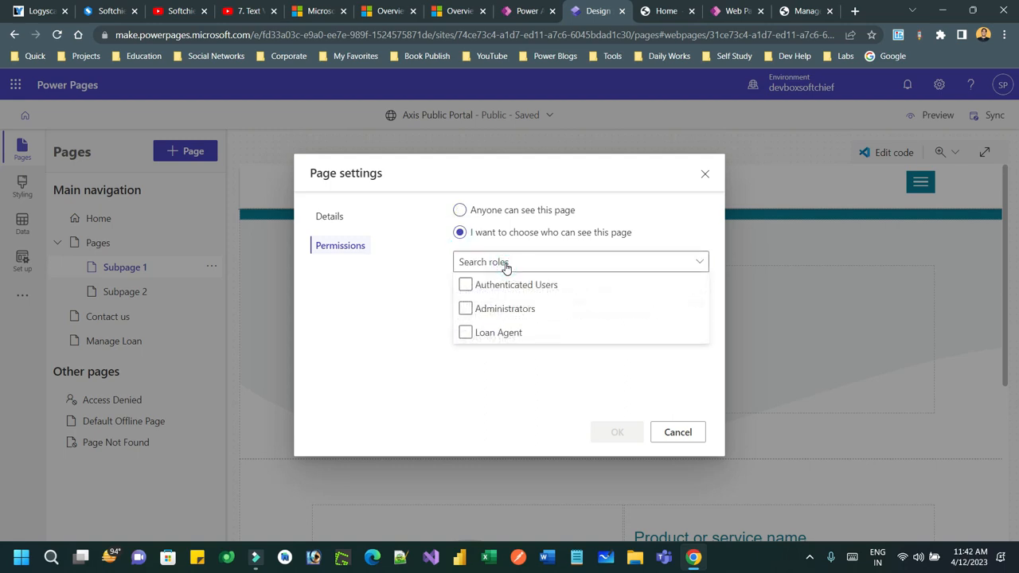
{"action": "left_click", "coordinate": [465, 283]}
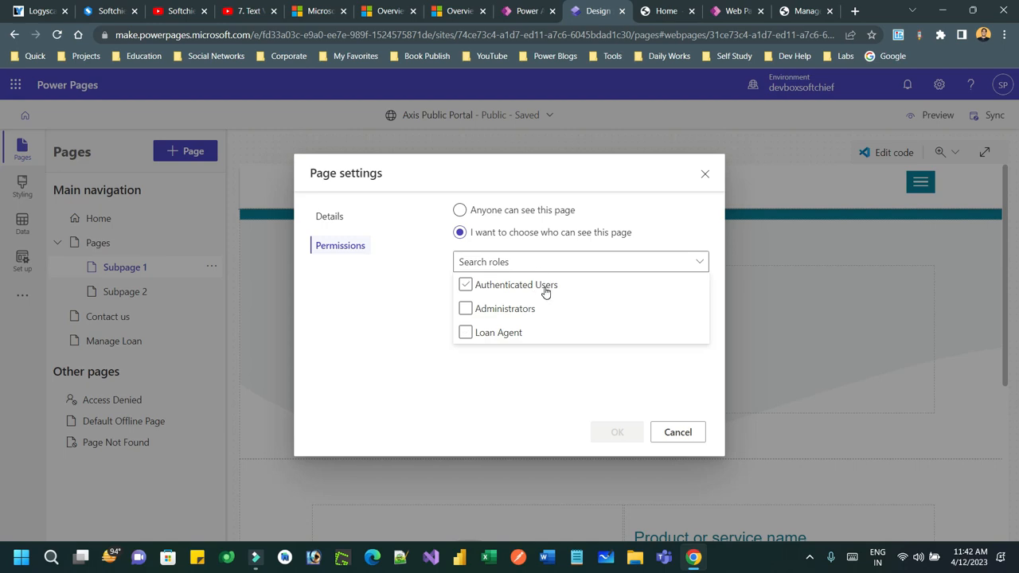
{"action": "left_click", "coordinate": [465, 333]}
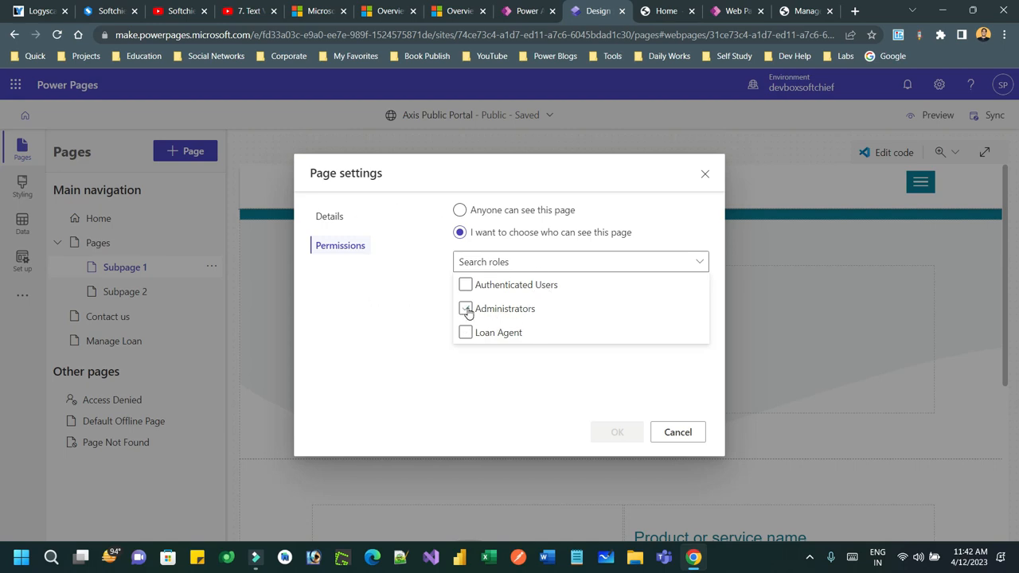
{"action": "left_click", "coordinate": [464, 309]}
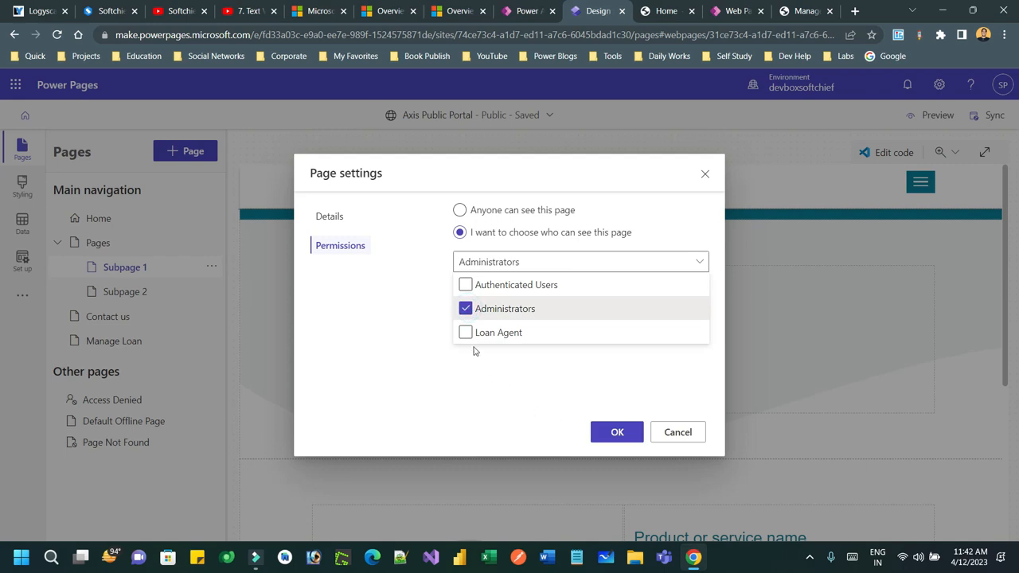
{"action": "left_click", "coordinate": [465, 284]}
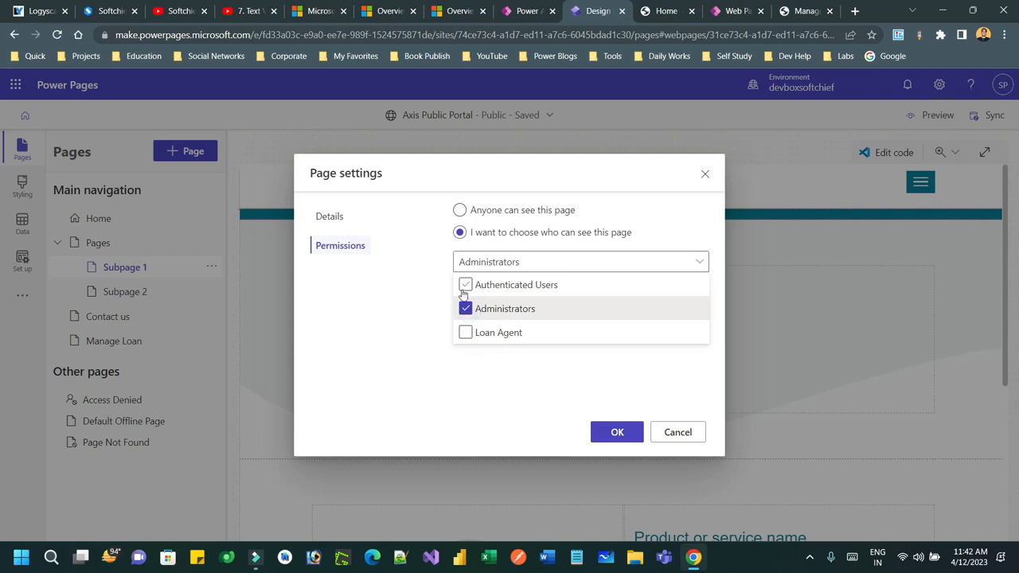
{"action": "left_click", "coordinate": [579, 261]}
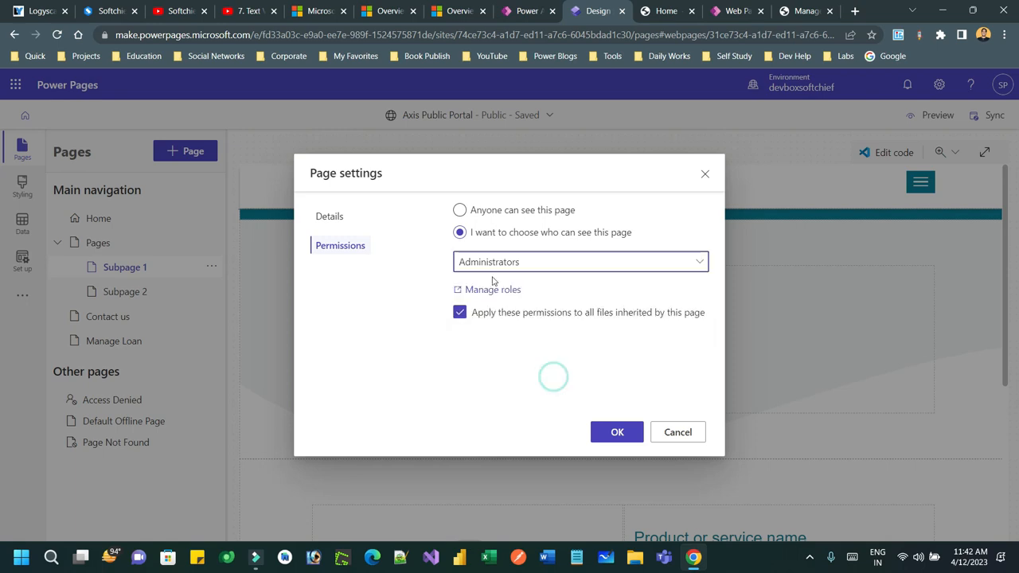
Apply the permission to all files and confirm the Administrators-only setting
{"action": "left_click", "coordinate": [618, 431]}
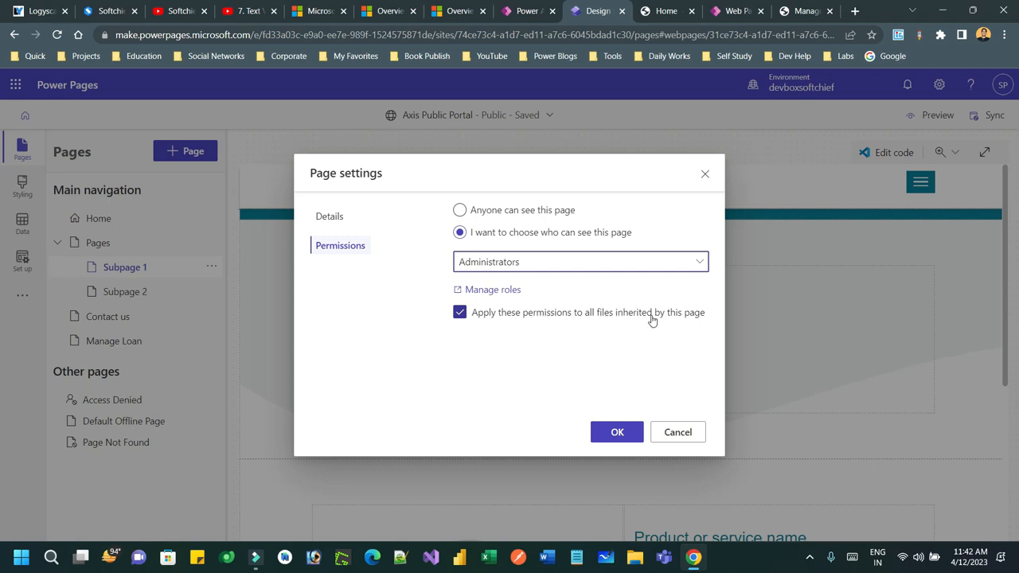
{"action": "mouse_move", "coordinate": [570, 321]}
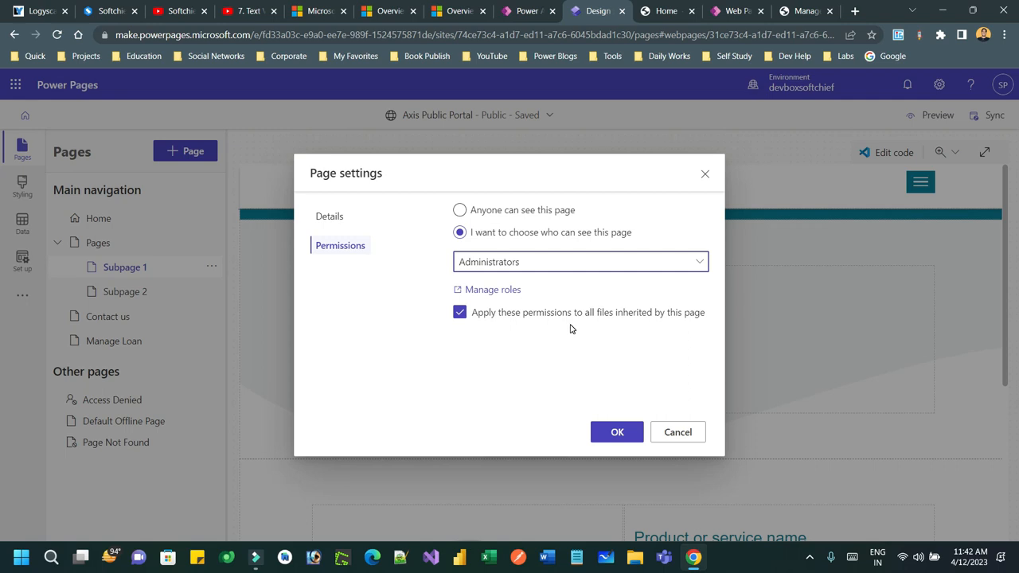
{"action": "mouse_move", "coordinate": [512, 337]}
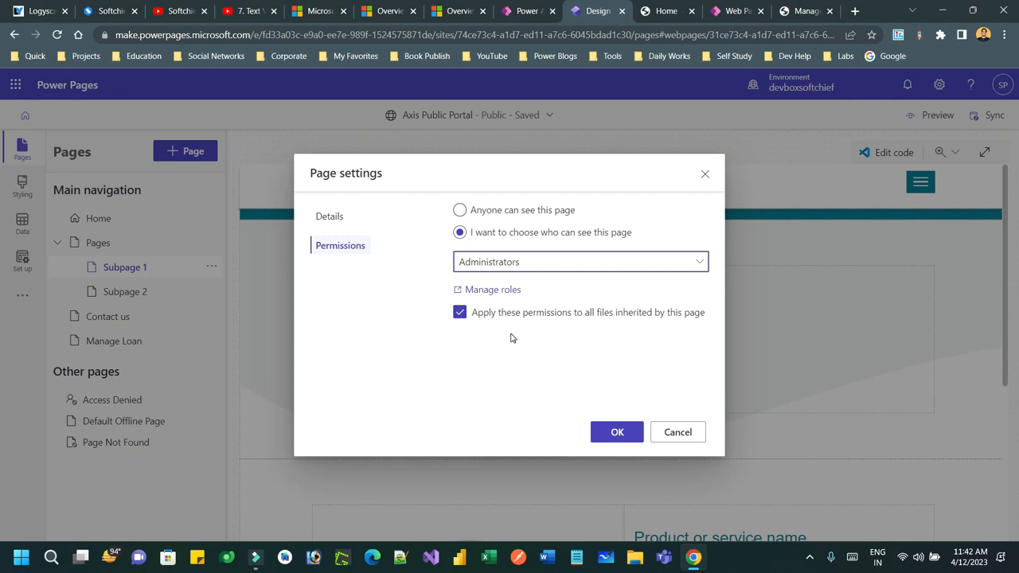
{"action": "mouse_move", "coordinate": [565, 304]}
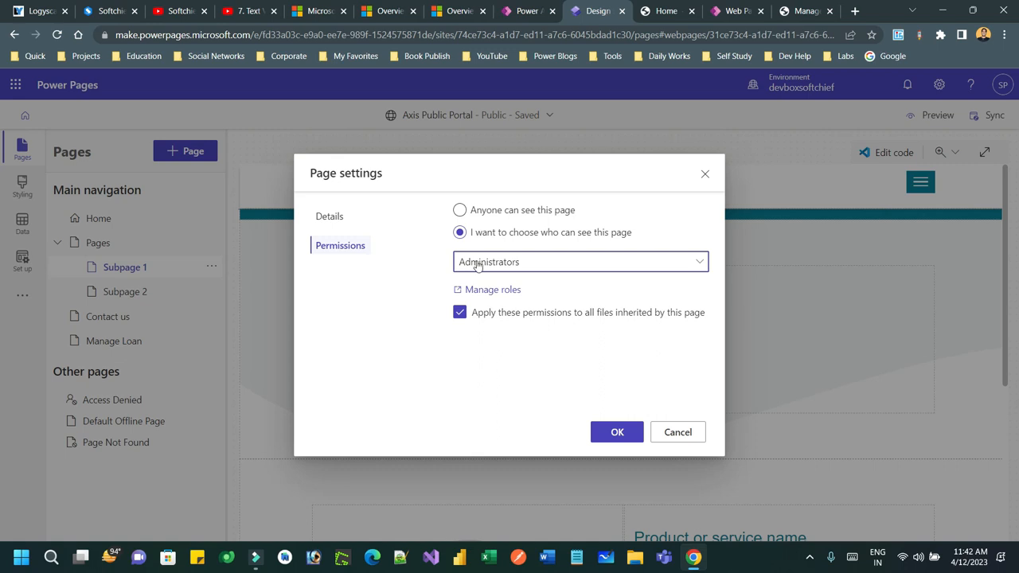
{"action": "mouse_move", "coordinate": [532, 274]}
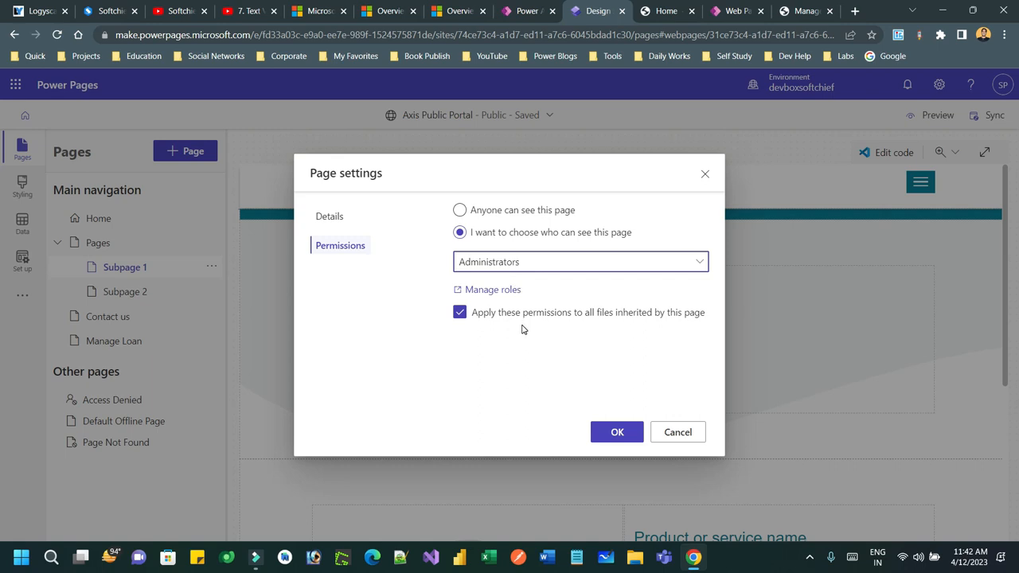
{"action": "mouse_move", "coordinate": [532, 249]}
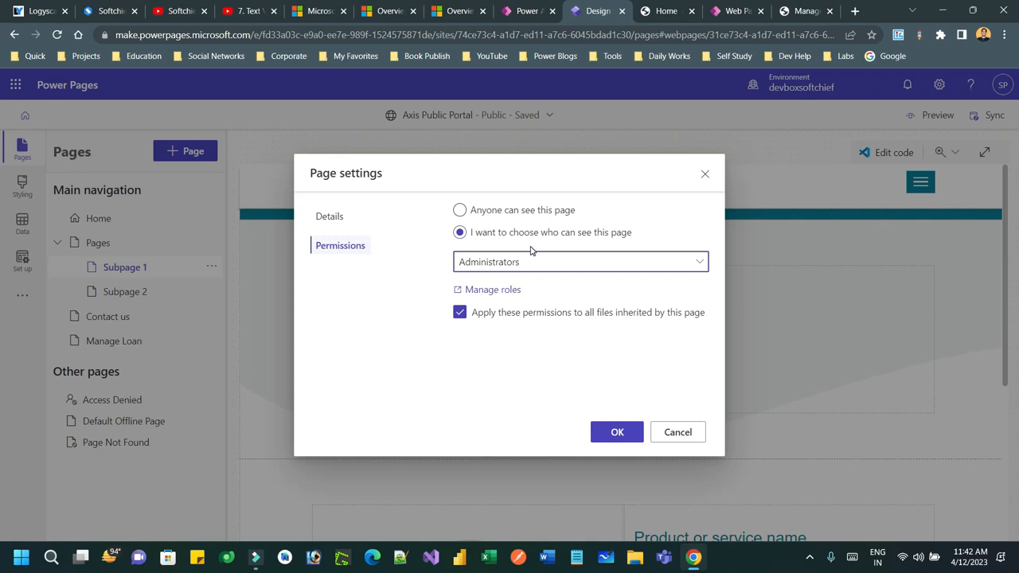
{"action": "left_click", "coordinate": [618, 431]}
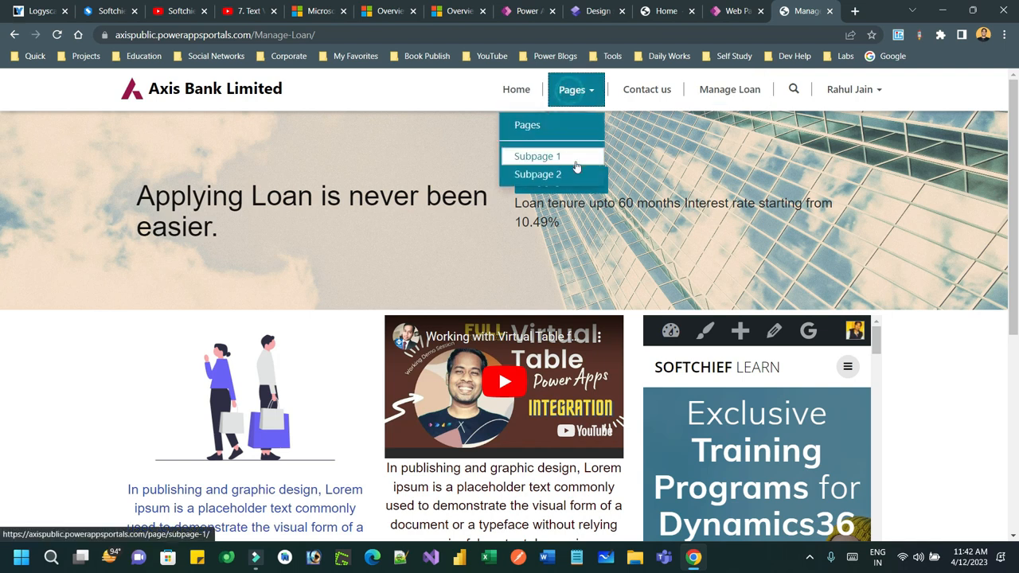
Preview the live site at desktop size and confirm Subpage 1 is access-denied and missing from the Pages menu
{"action": "left_click", "coordinate": [538, 156]}
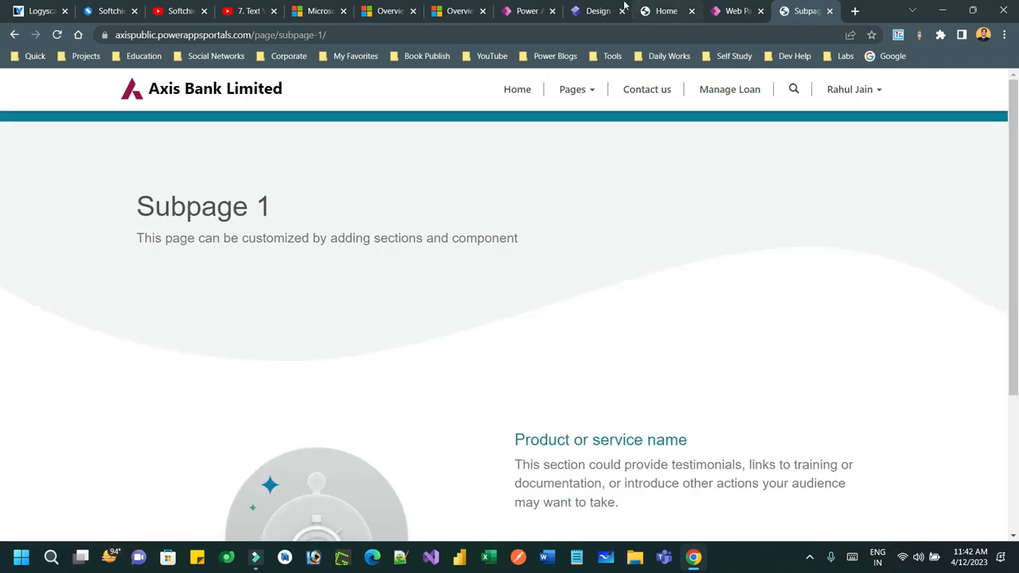
{"action": "left_click", "coordinate": [597, 12]}
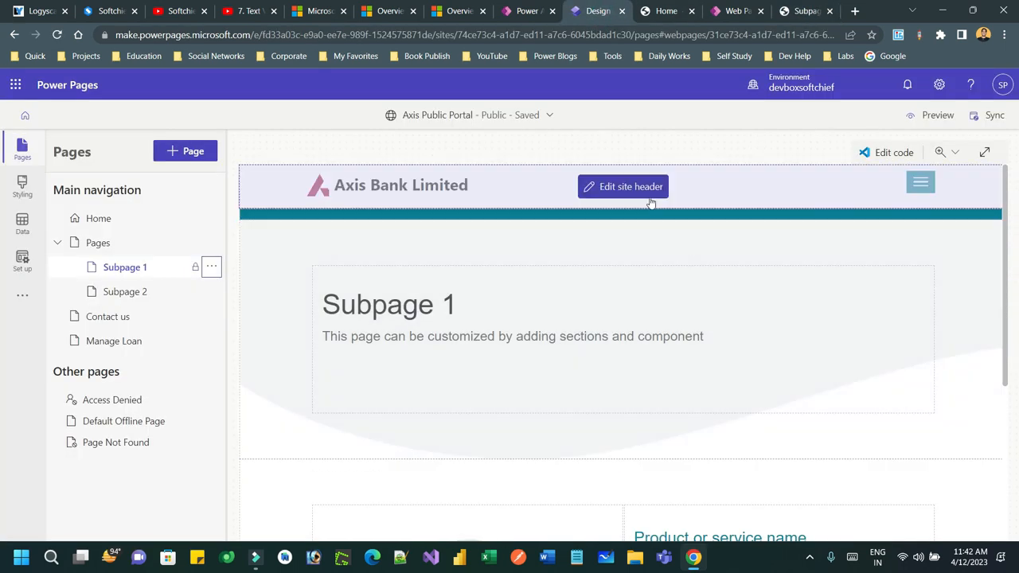
{"action": "left_click", "coordinate": [936, 115]}
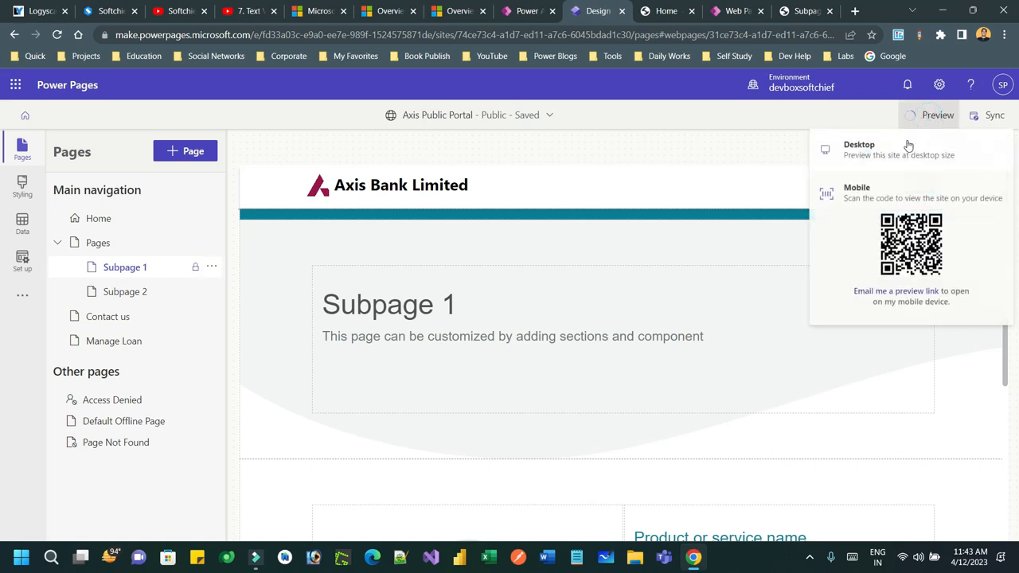
{"action": "left_click", "coordinate": [859, 150]}
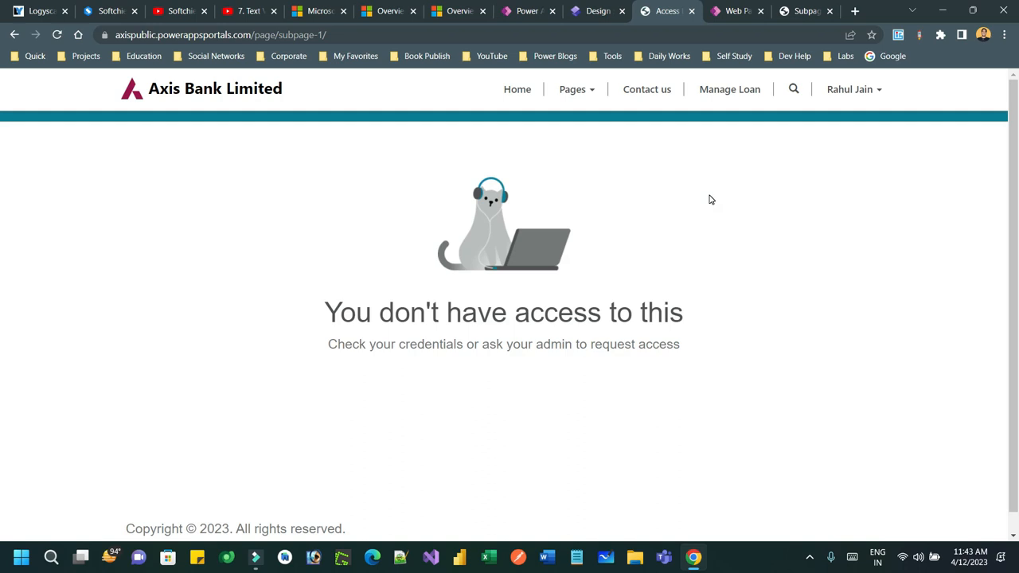
{"action": "left_click", "coordinate": [571, 89]}
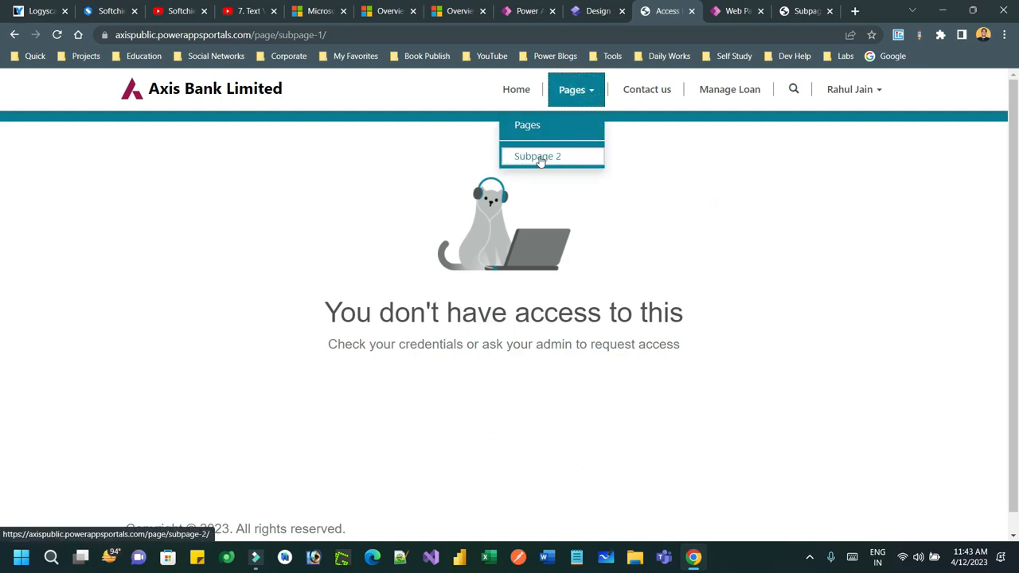
{"action": "mouse_move", "coordinate": [557, 158]}
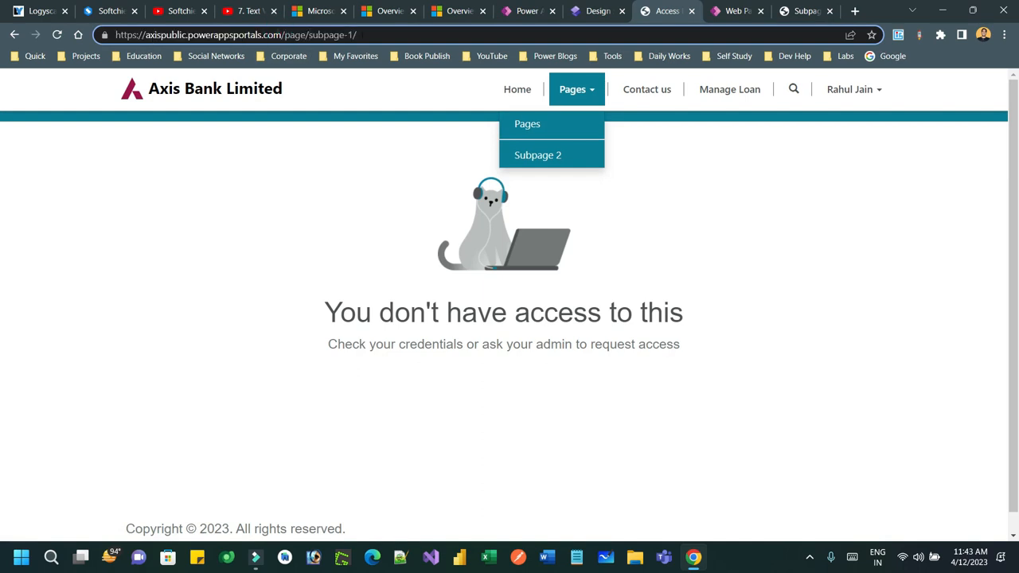
{"action": "left_click", "coordinate": [378, 35]}
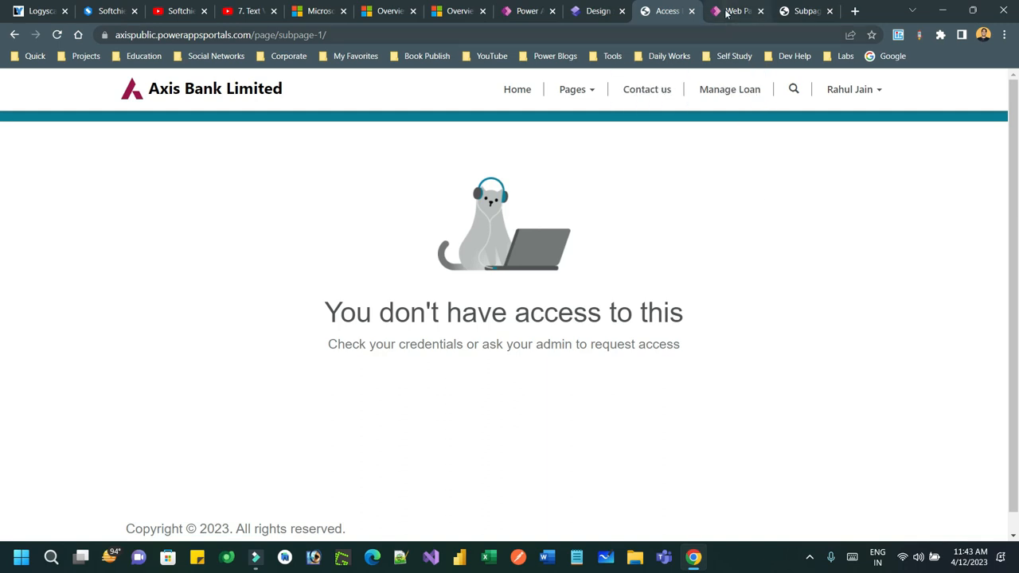
In Portal Management's Web Page Access Control Rules, open the Restrict Read rule for Subpage 1
{"action": "left_click", "coordinate": [732, 9]}
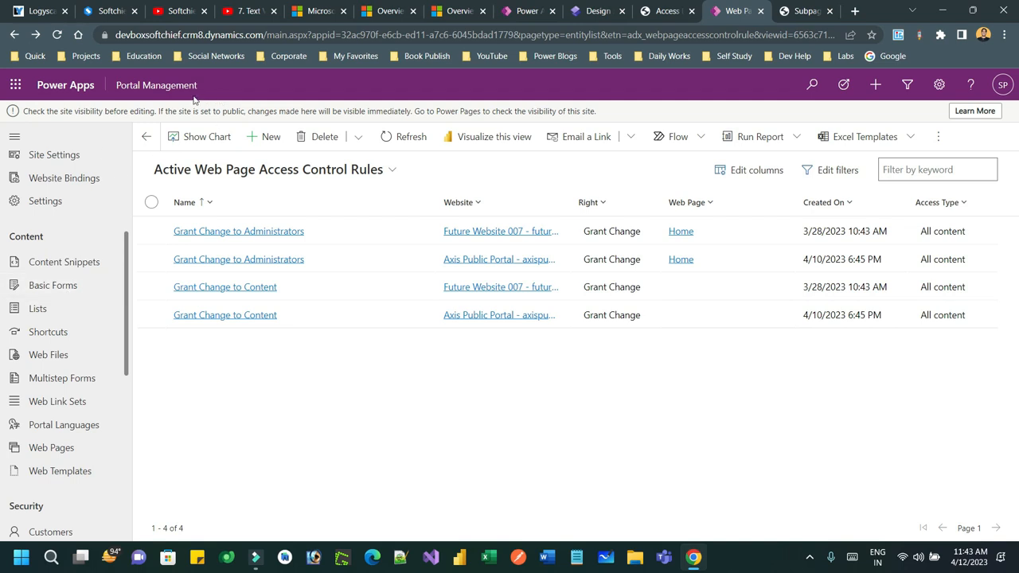
{"action": "scroll", "scroll_direction": "down", "scroll_amount": 3}
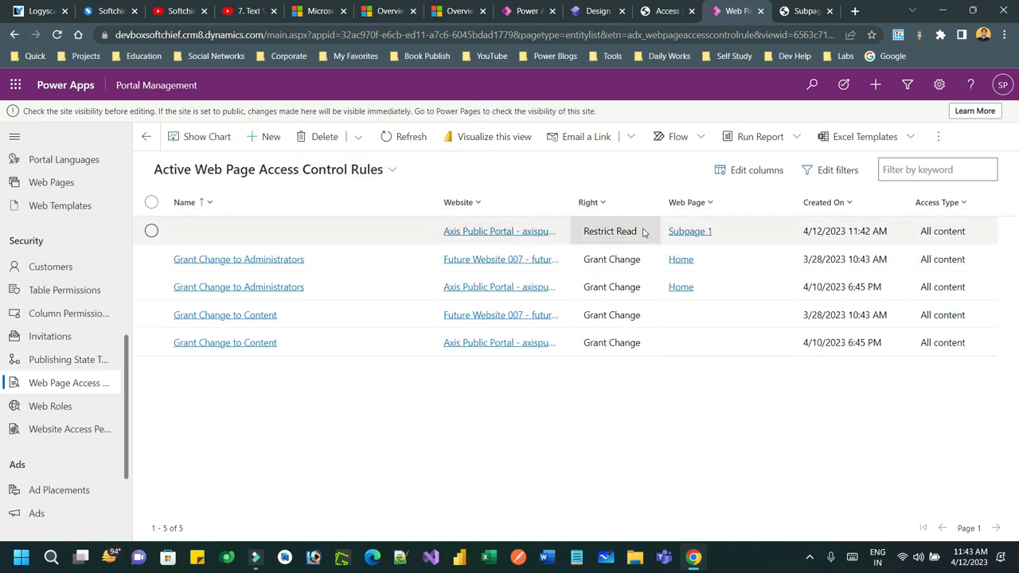
{"action": "mouse_move", "coordinate": [691, 231]}
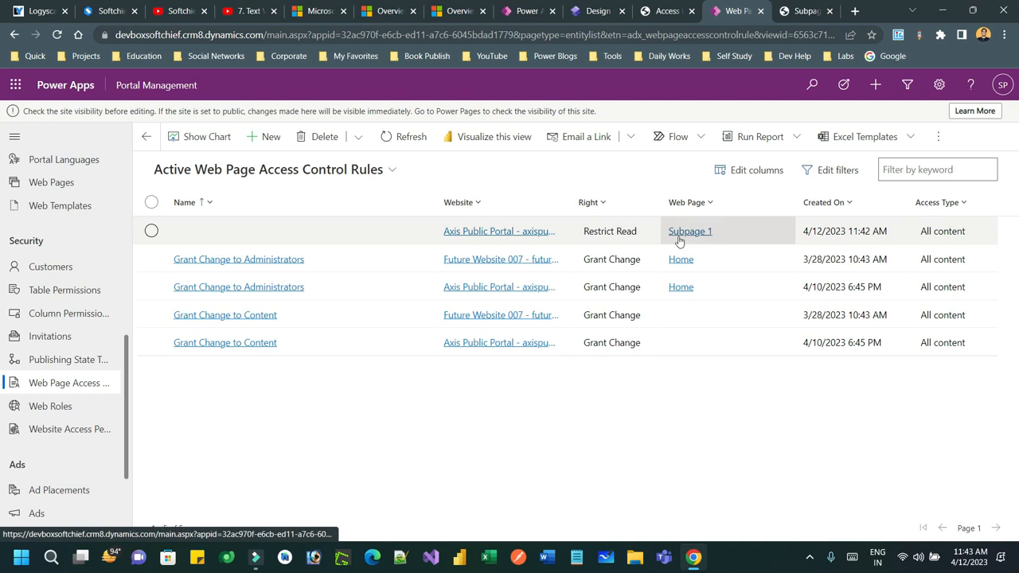
{"action": "left_click", "coordinate": [689, 230]}
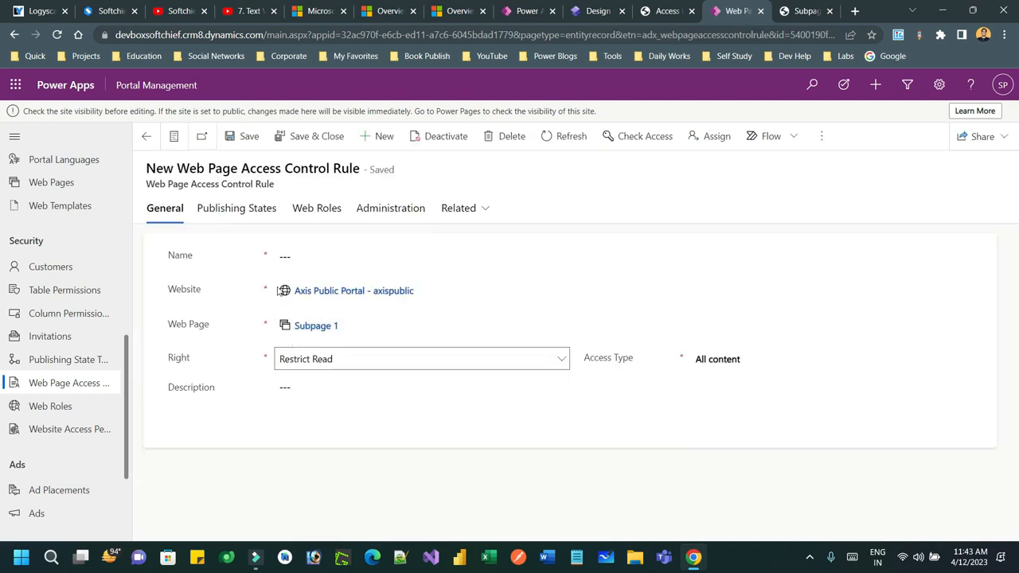
Confirm the rule's Web Roles lists Administrators, then return to the active rules list
{"action": "left_click", "coordinate": [353, 290]}
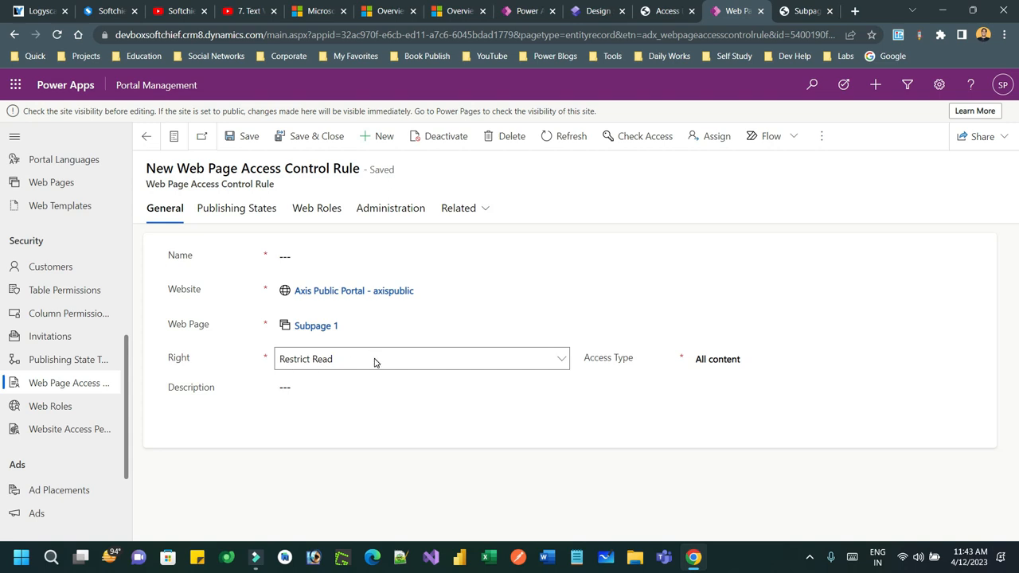
{"action": "left_click", "coordinate": [316, 206]}
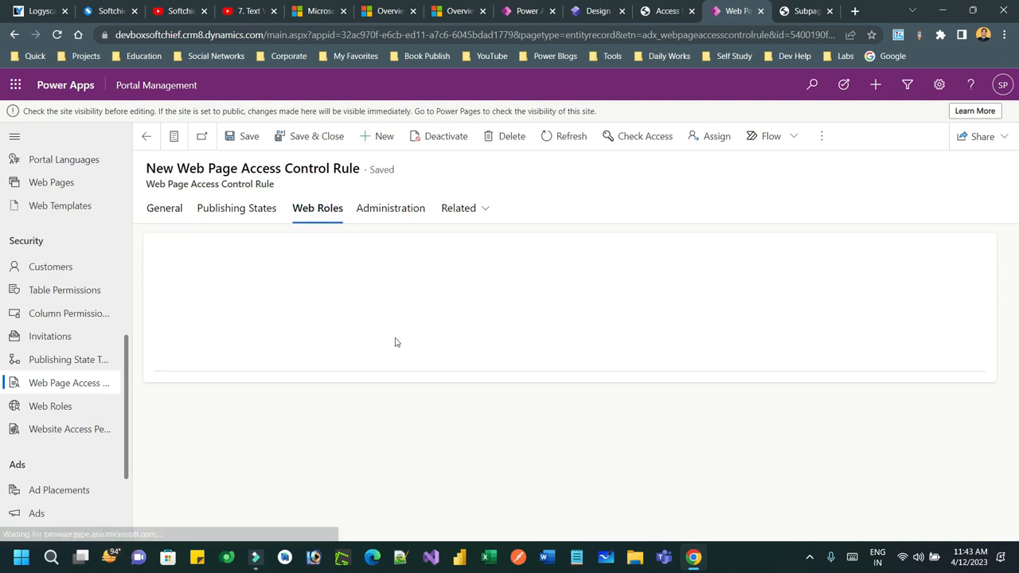
{"action": "left_click", "coordinate": [317, 207]}
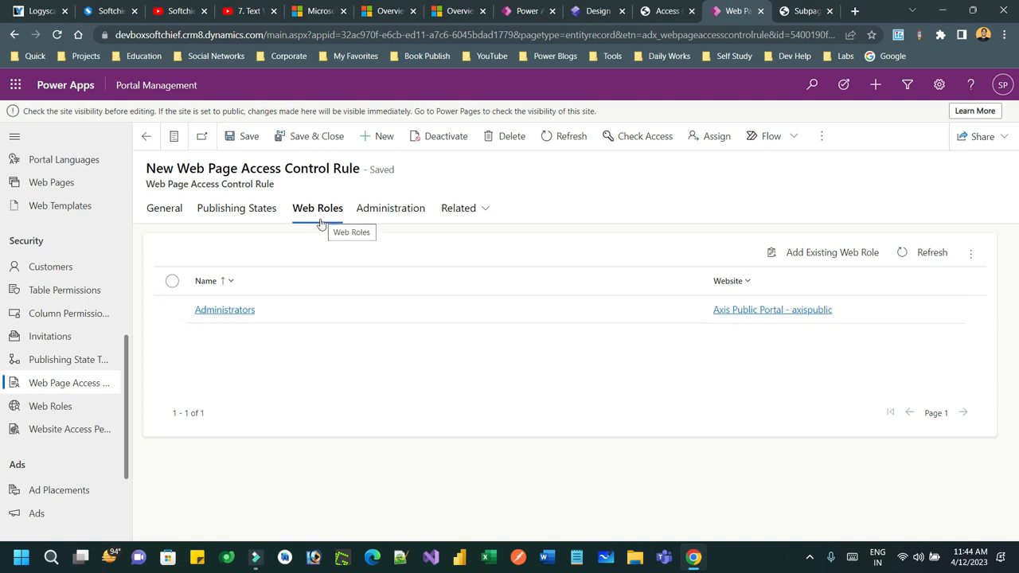
{"action": "mouse_move", "coordinate": [274, 194]}
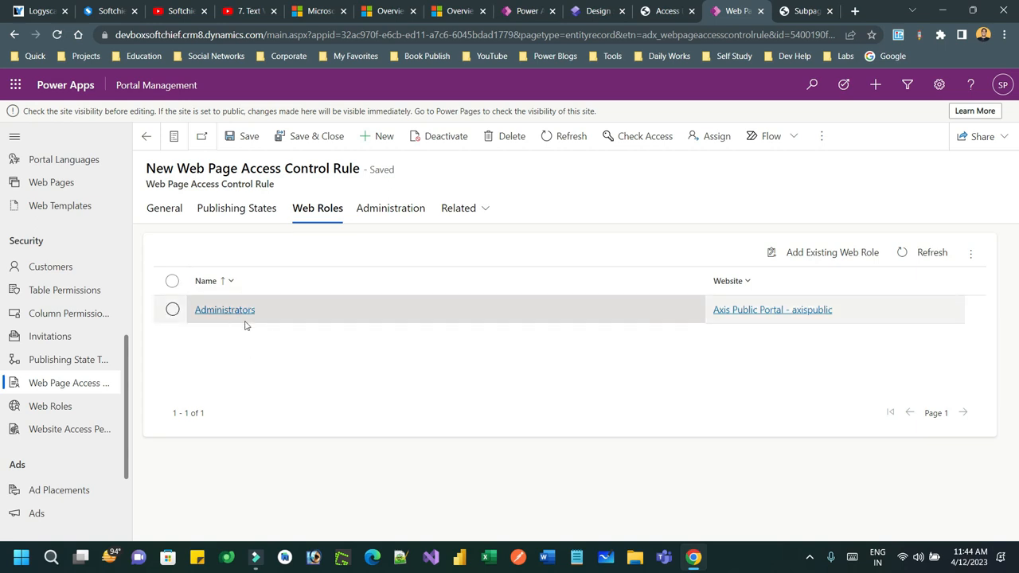
{"action": "left_click", "coordinate": [164, 207]}
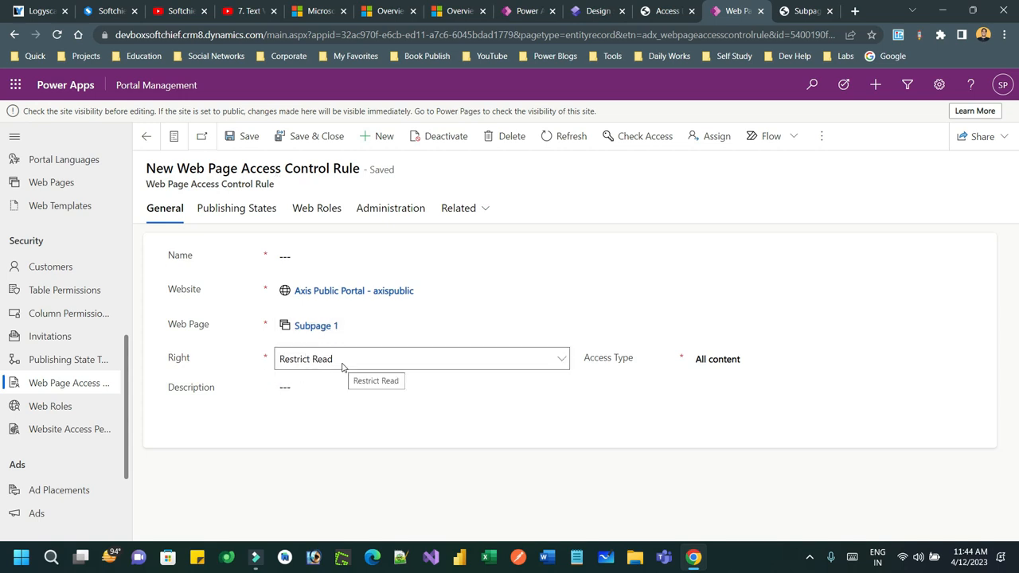
{"action": "left_click", "coordinate": [316, 207]}
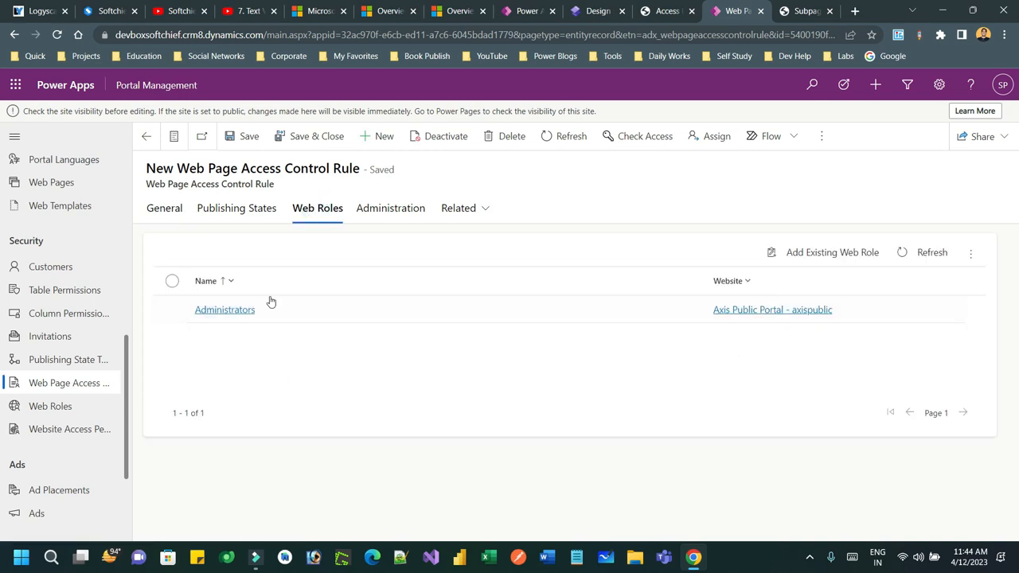
{"action": "left_click", "coordinate": [164, 207]}
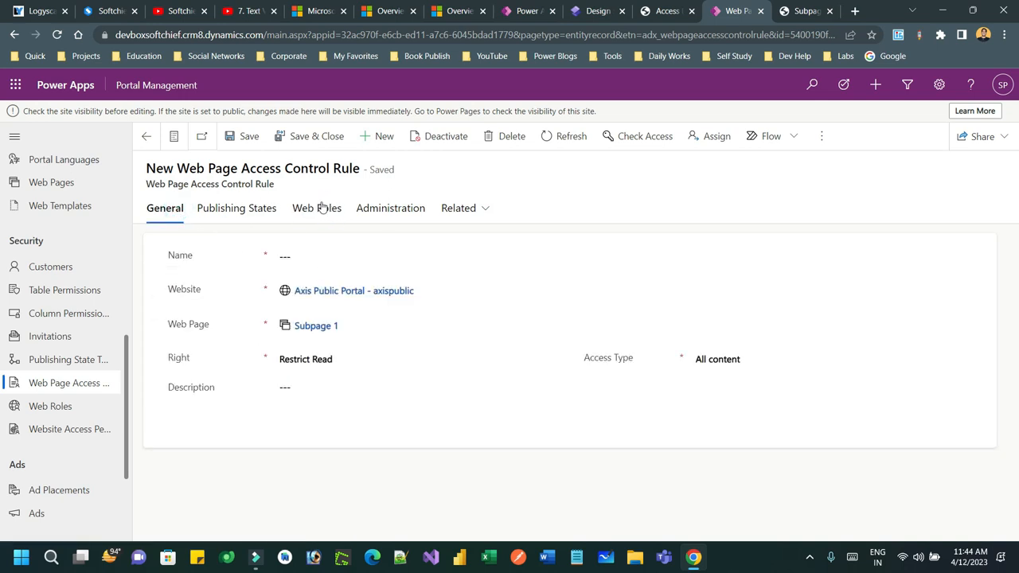
{"action": "left_click", "coordinate": [146, 137]}
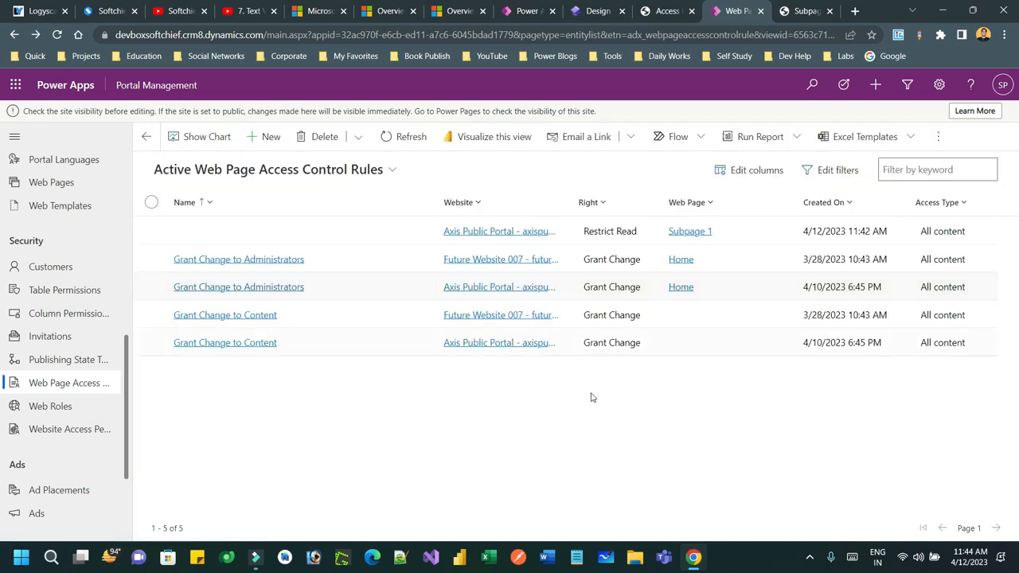
{"action": "mouse_move", "coordinate": [595, 9]}
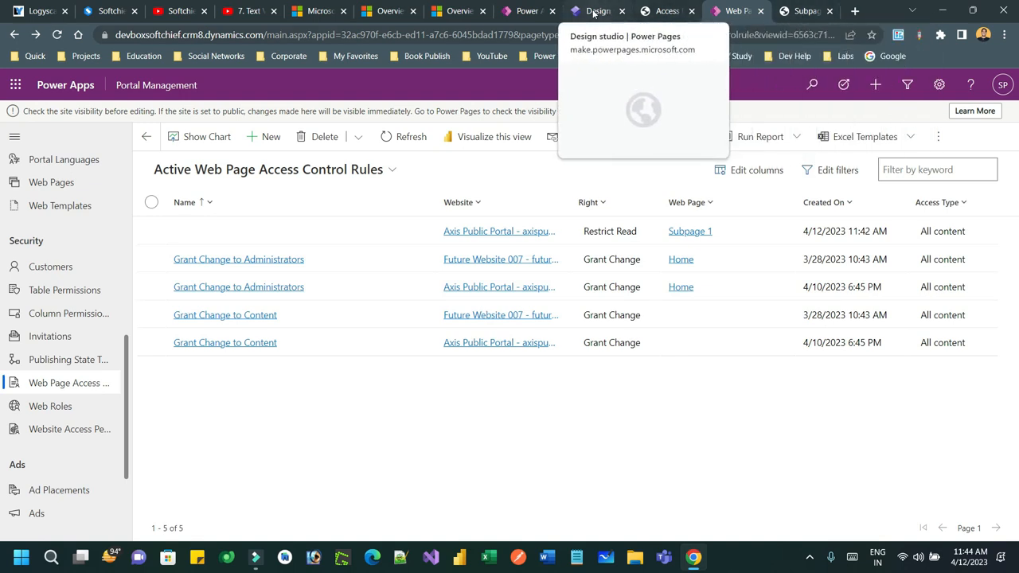
Switch back to the Power Pages design studio browser tab showing Subpage 1
{"action": "left_click", "coordinate": [597, 10]}
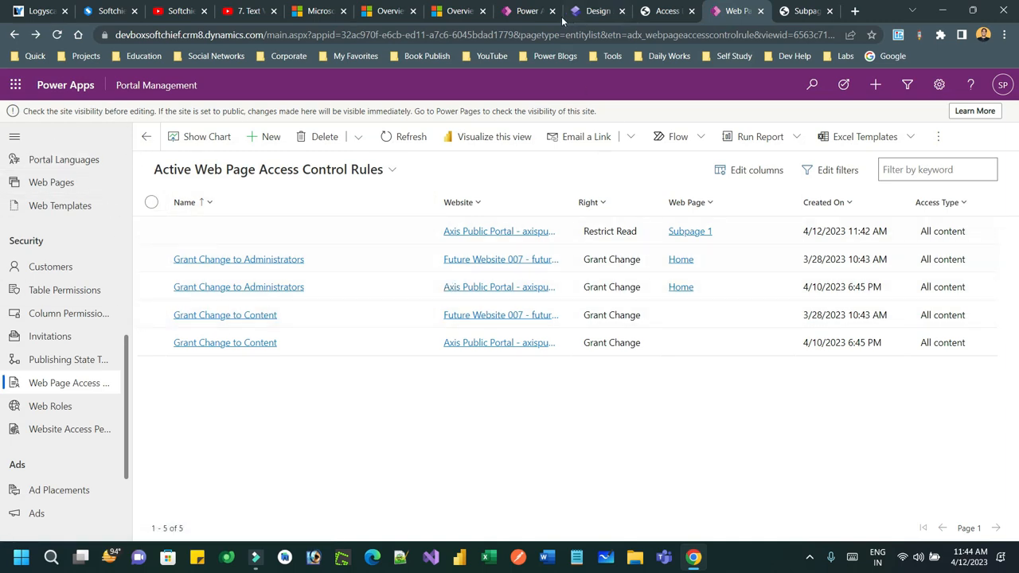
{"action": "left_click", "coordinate": [597, 9]}
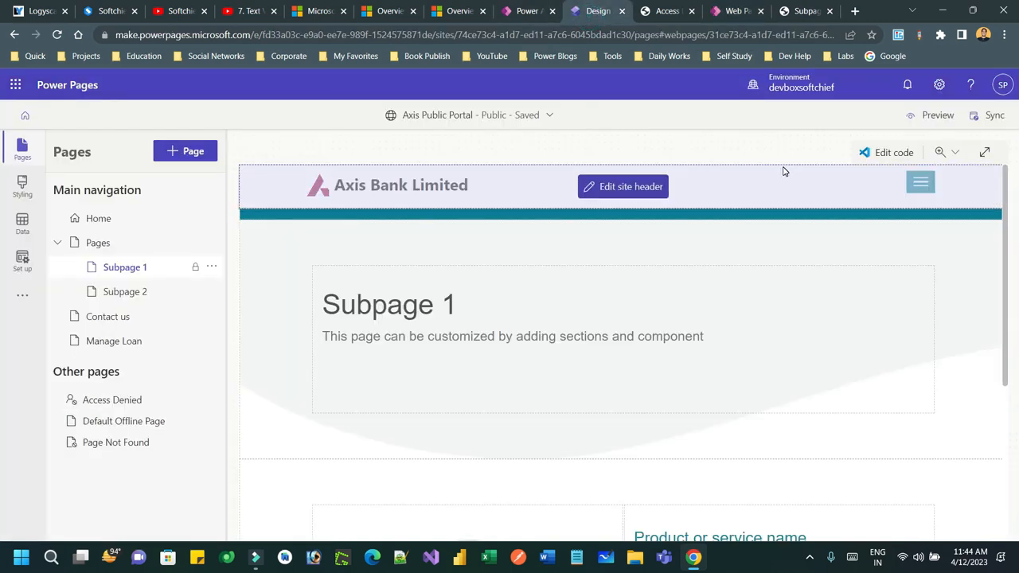